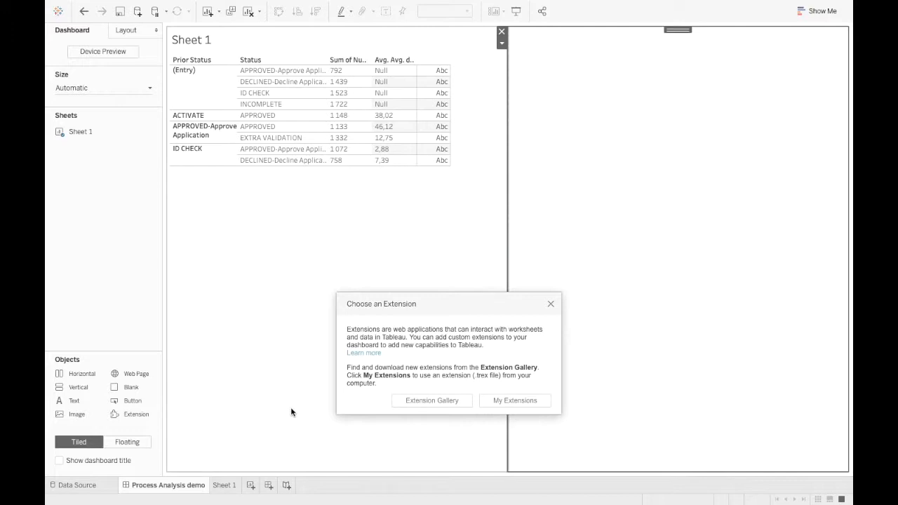
pyautogui.moveTo(268, 413)
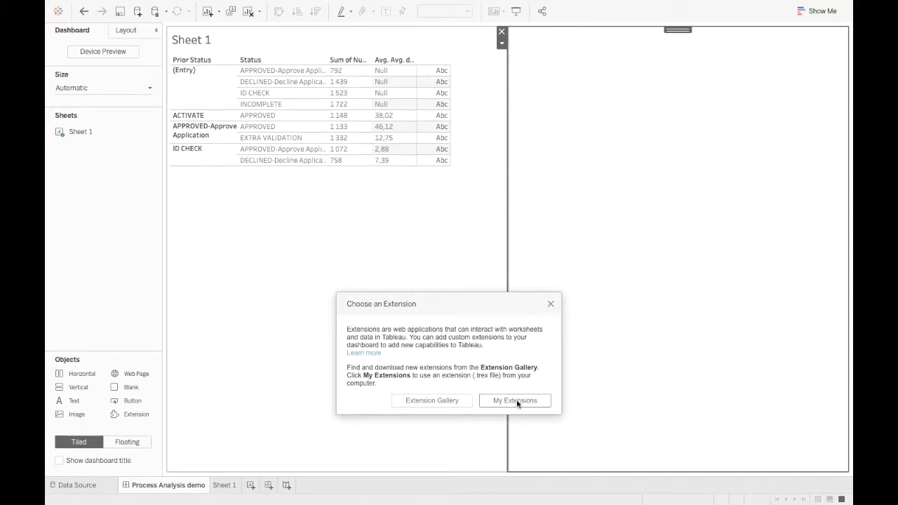
# Step: Pick the process.trex extension file from the local Extensions folder
pyautogui.click(514, 402)
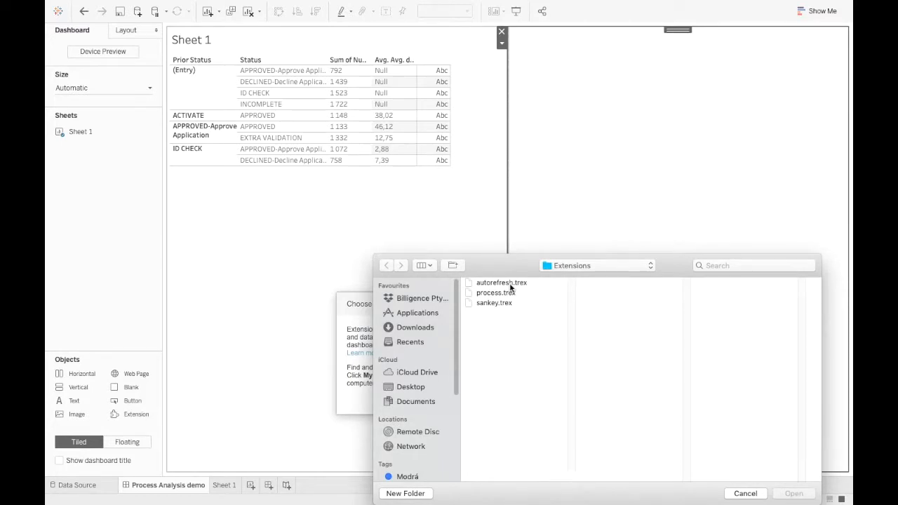
pyautogui.click(494, 293)
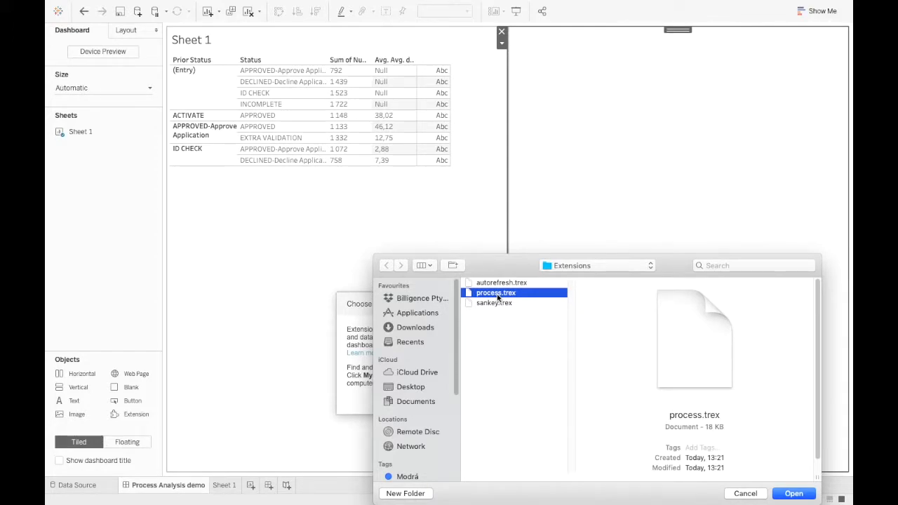
# Step: Load the chosen extension into the dashboard and reach its login form via the Sign Up view
pyautogui.click(745, 494)
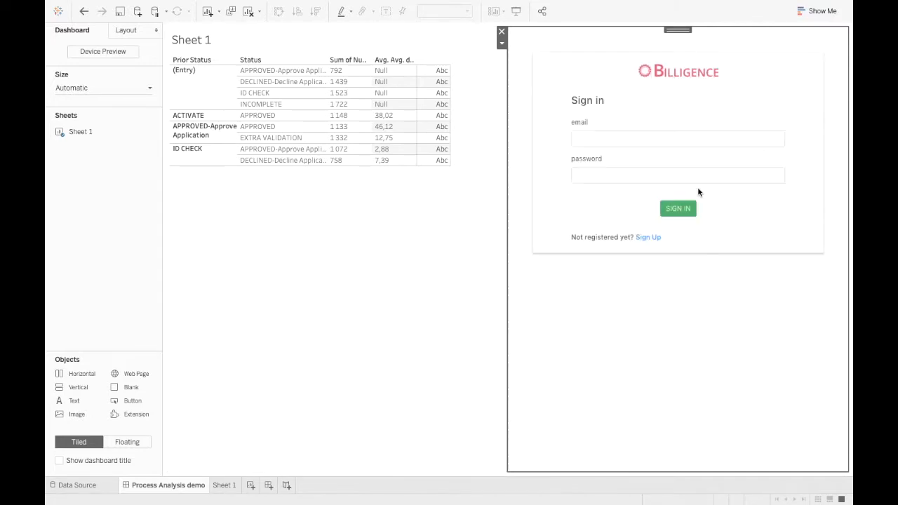
pyautogui.moveTo(665, 292)
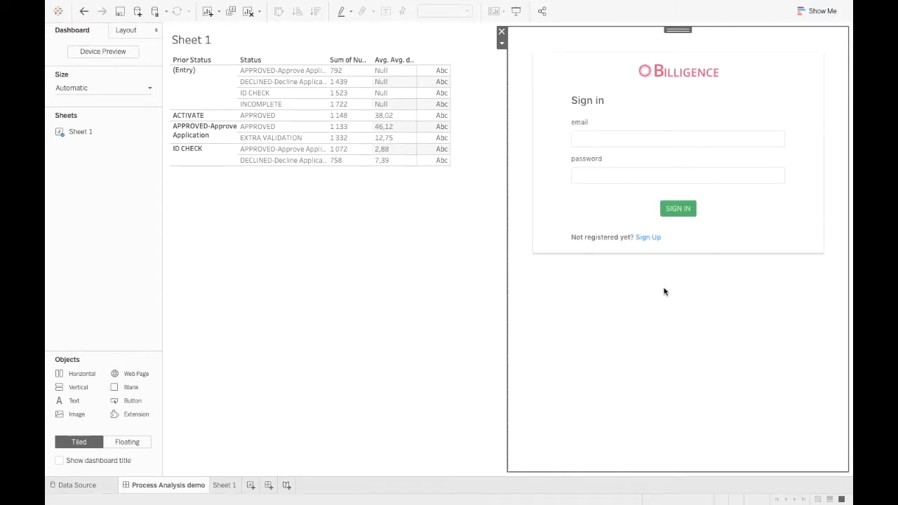
pyautogui.moveTo(649, 238)
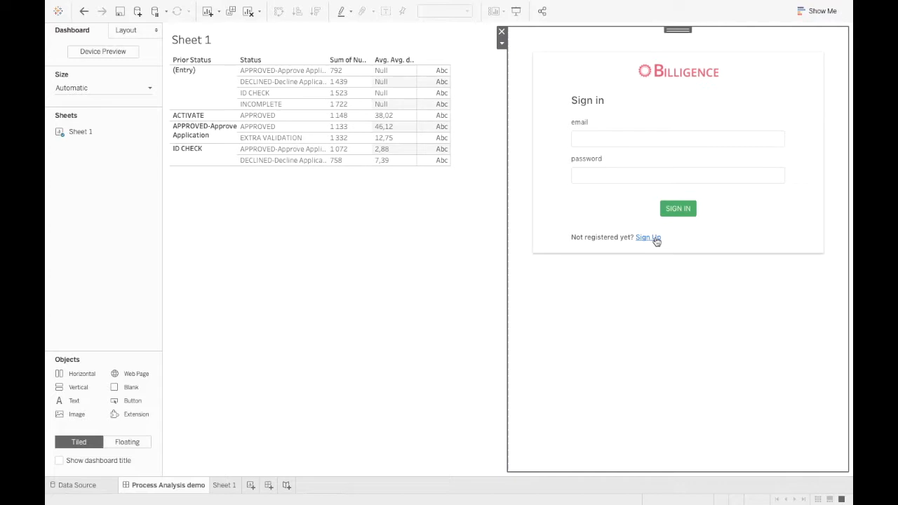
pyautogui.click(649, 237)
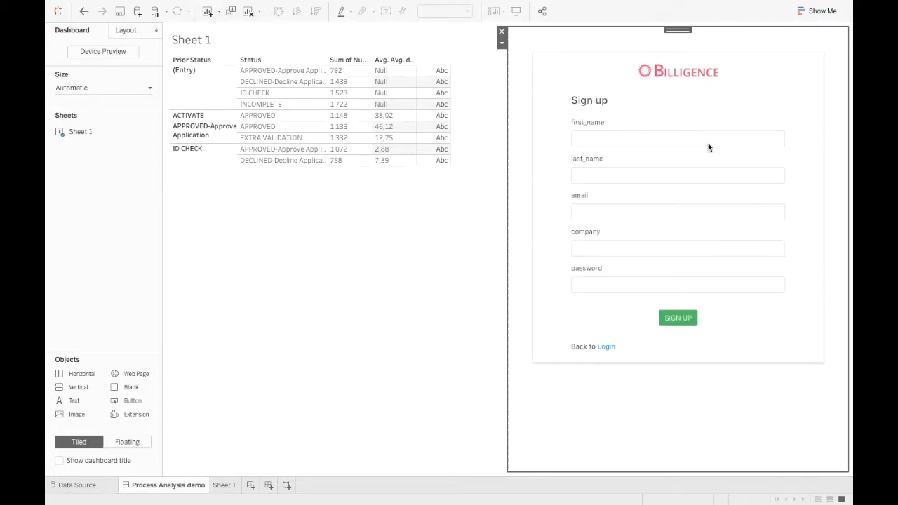
pyautogui.click(607, 347)
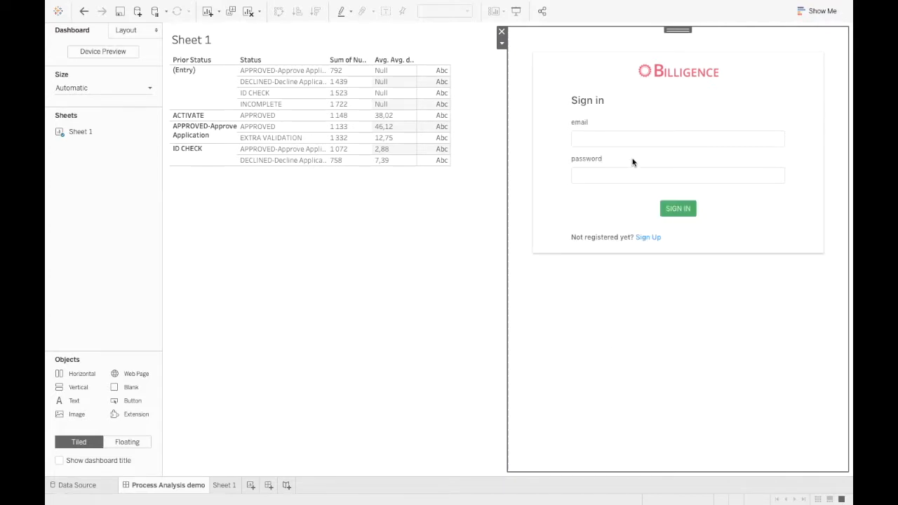
# Step: Sign in to the Billigence extension with email 'filip.gr…' and the account password
pyautogui.click(678, 139)
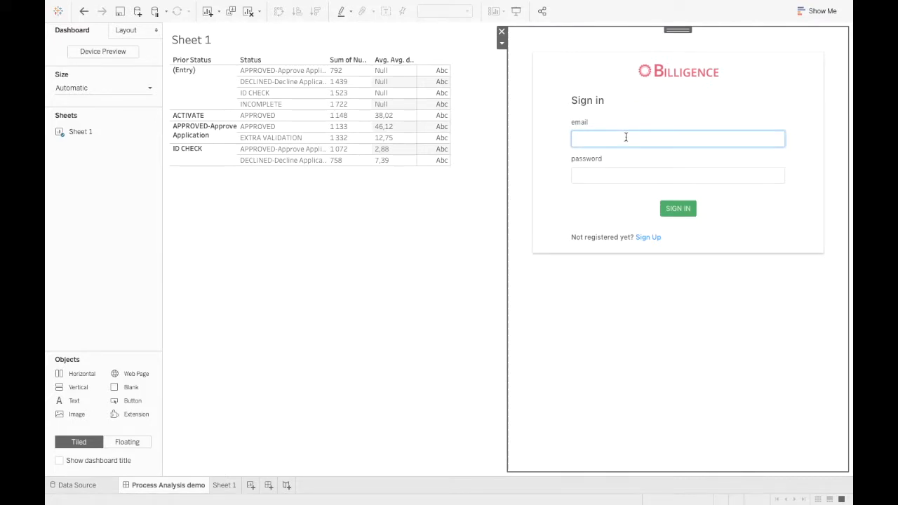
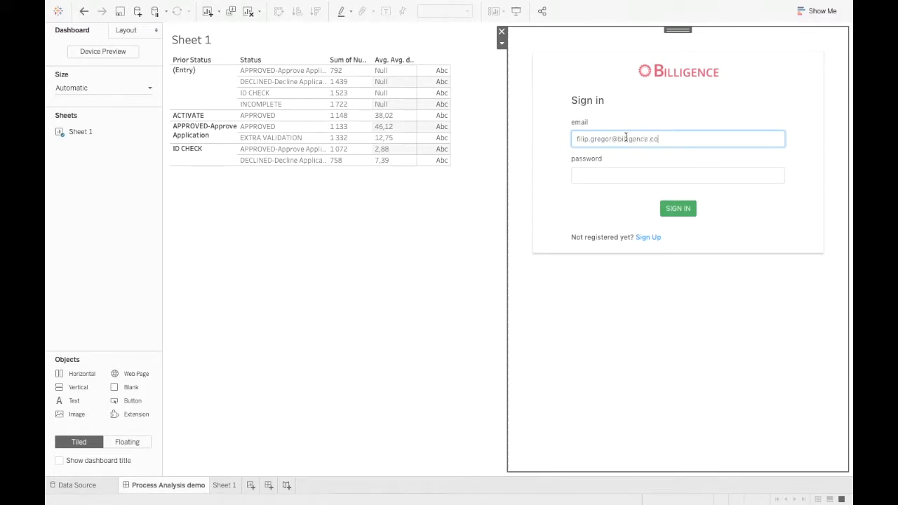
pyautogui.click(678, 174)
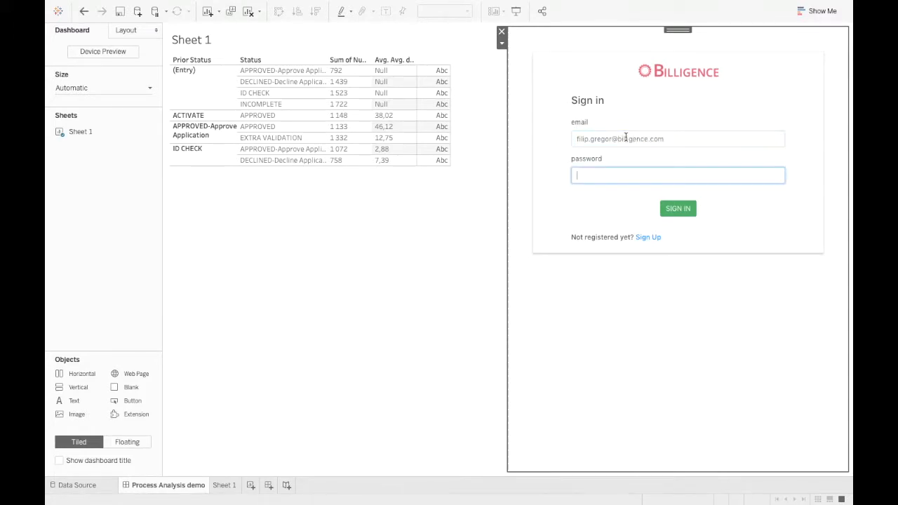
pyautogui.write('••••••••')
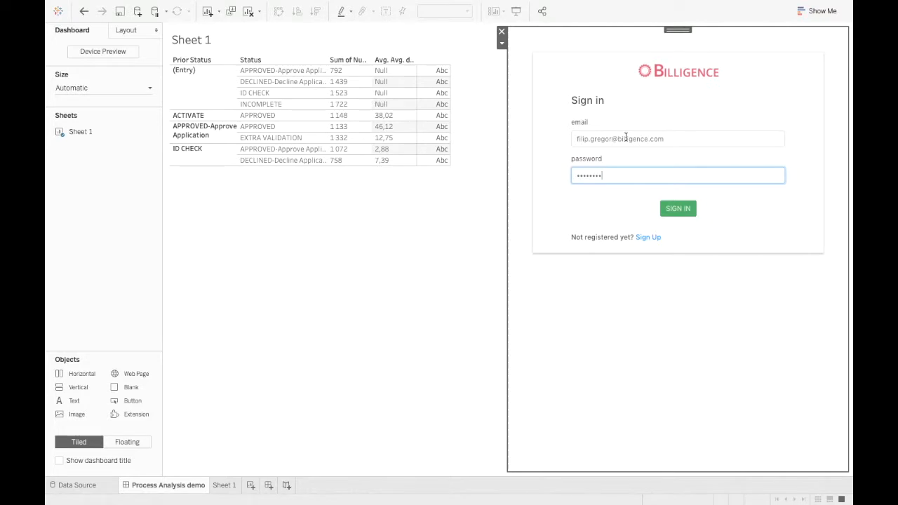
pyautogui.click(678, 207)
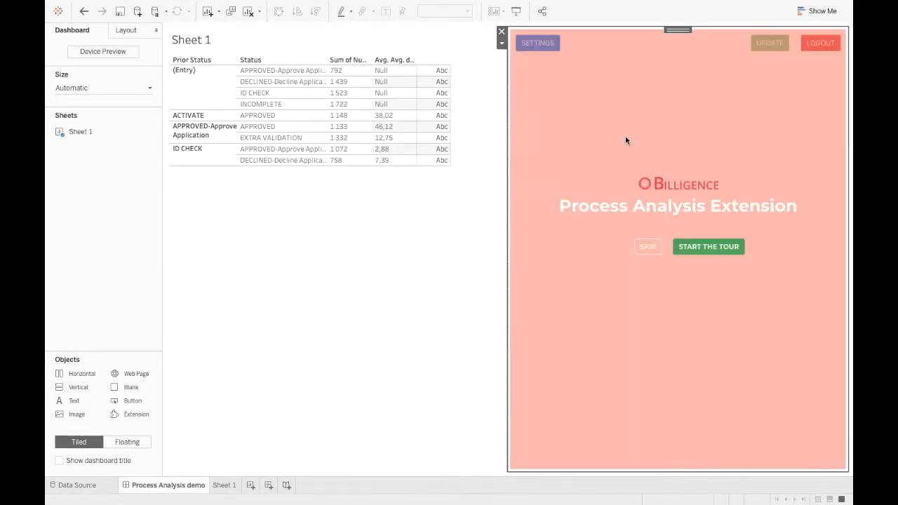
pyautogui.moveTo(622, 139)
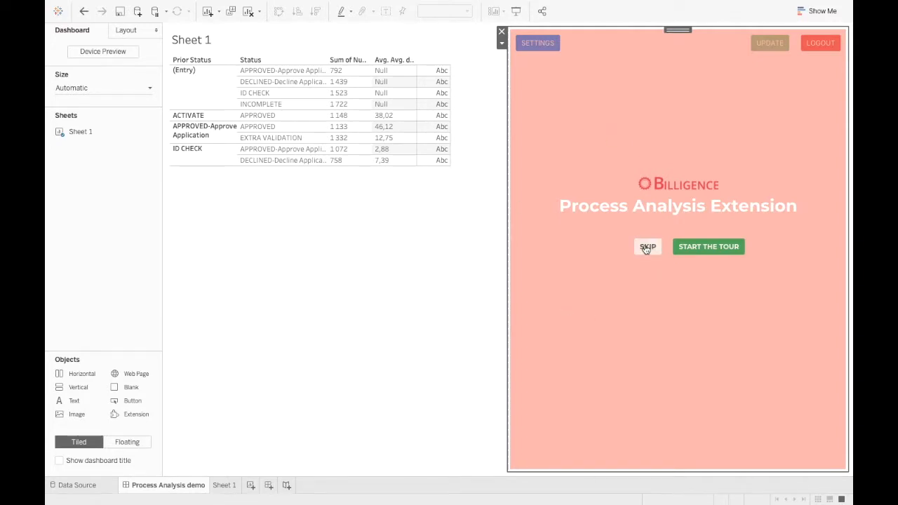
pyautogui.moveTo(772, 328)
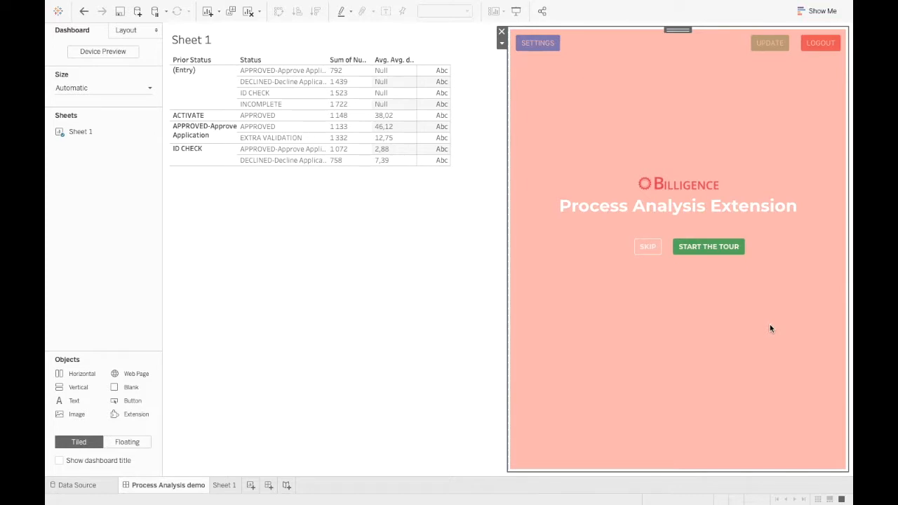
pyautogui.moveTo(702, 253)
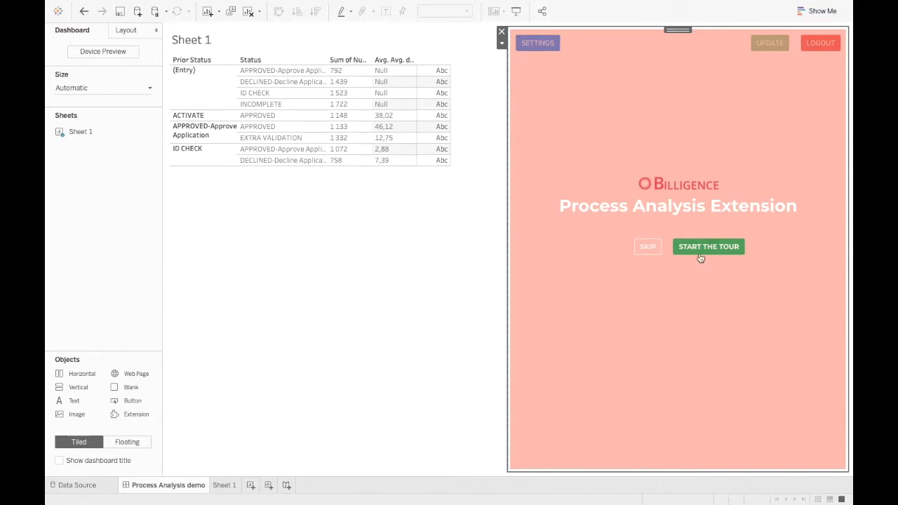
pyautogui.moveTo(708, 251)
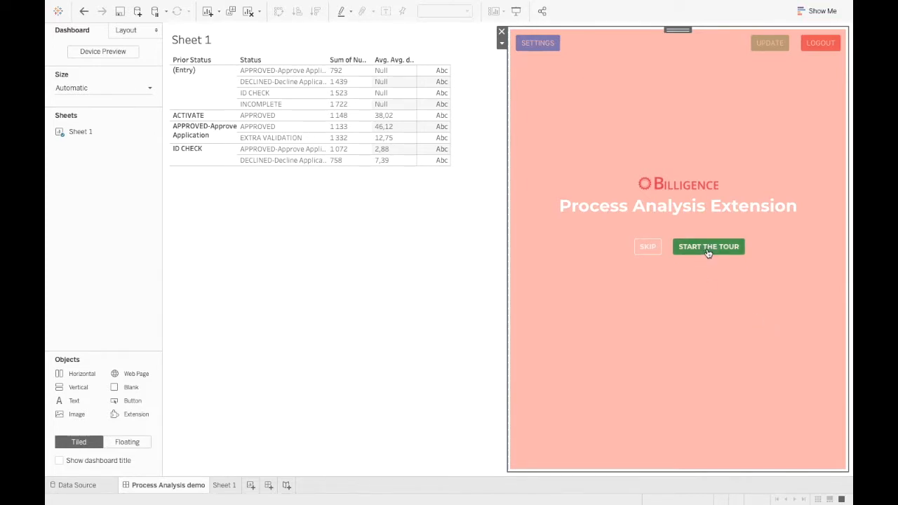
# Step: Step through all five stages of the extension's guided tour and close it at 'Last (5/5)'
pyautogui.click(708, 247)
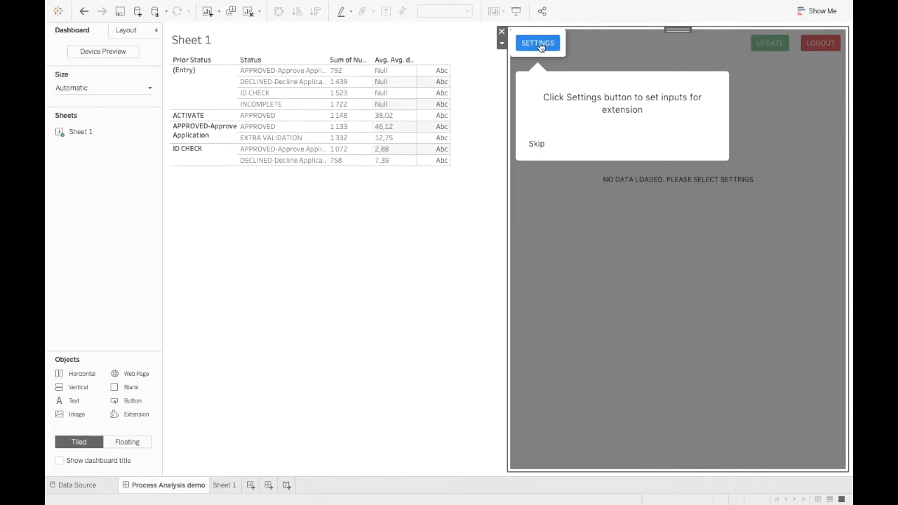
pyautogui.click(539, 42)
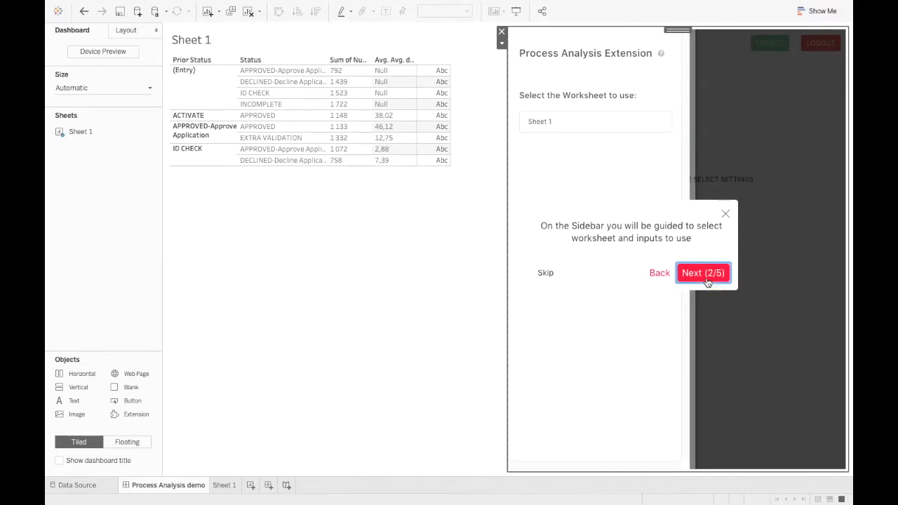
pyautogui.click(703, 272)
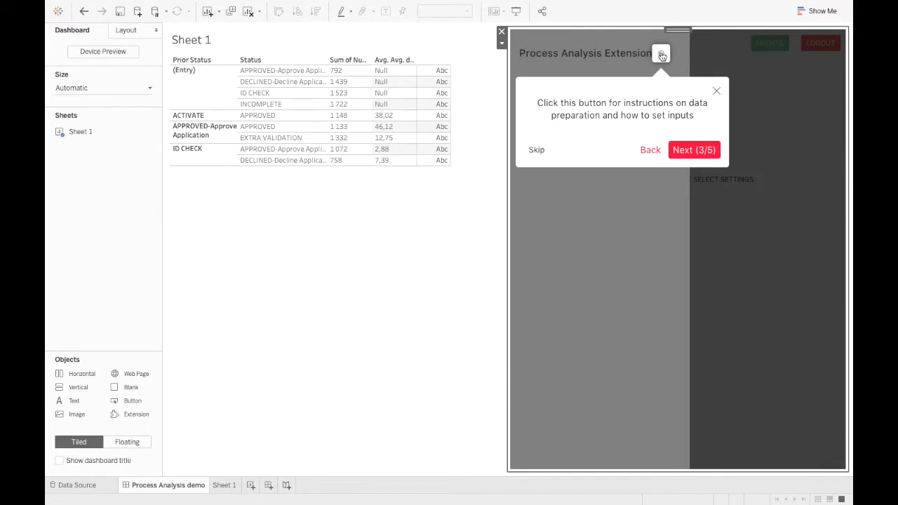
pyautogui.click(693, 148)
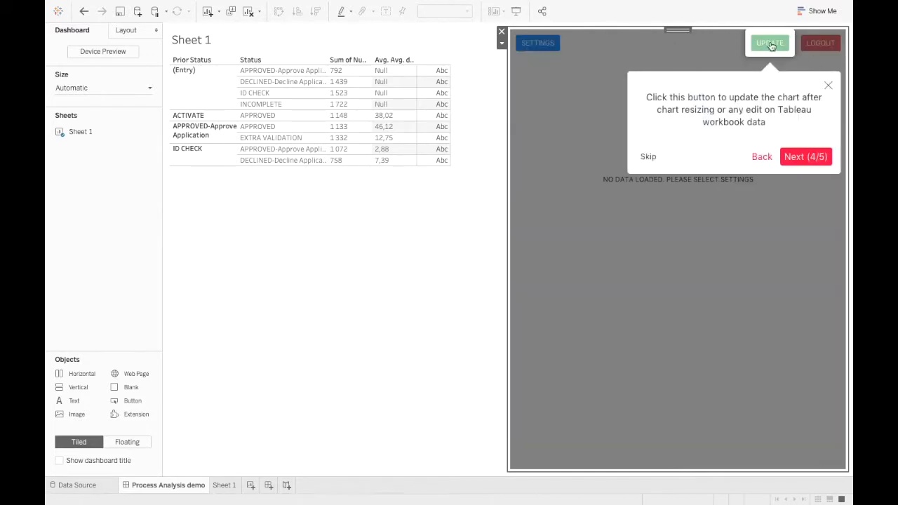
pyautogui.click(806, 157)
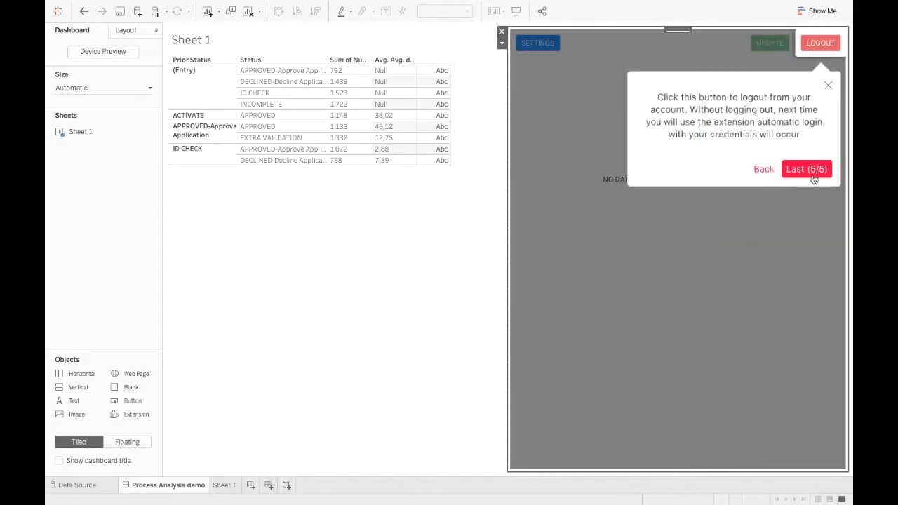
pyautogui.moveTo(808, 174)
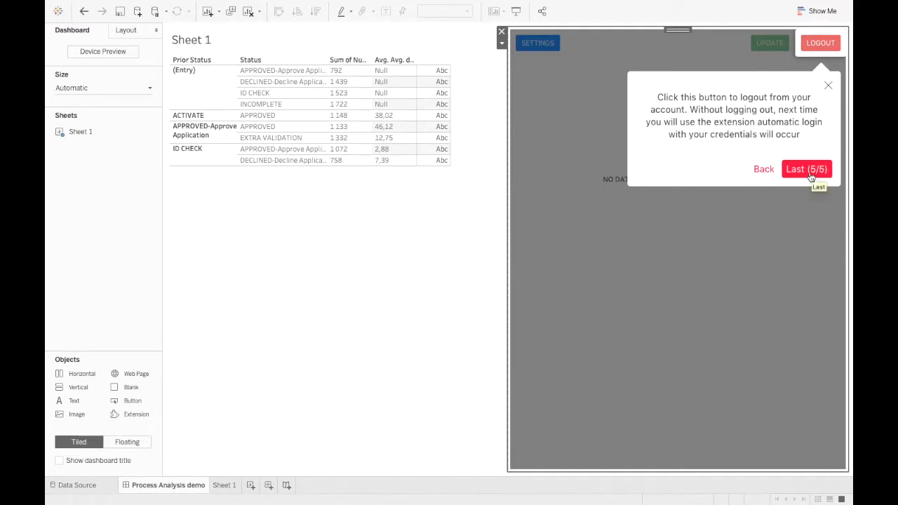
pyautogui.click(806, 168)
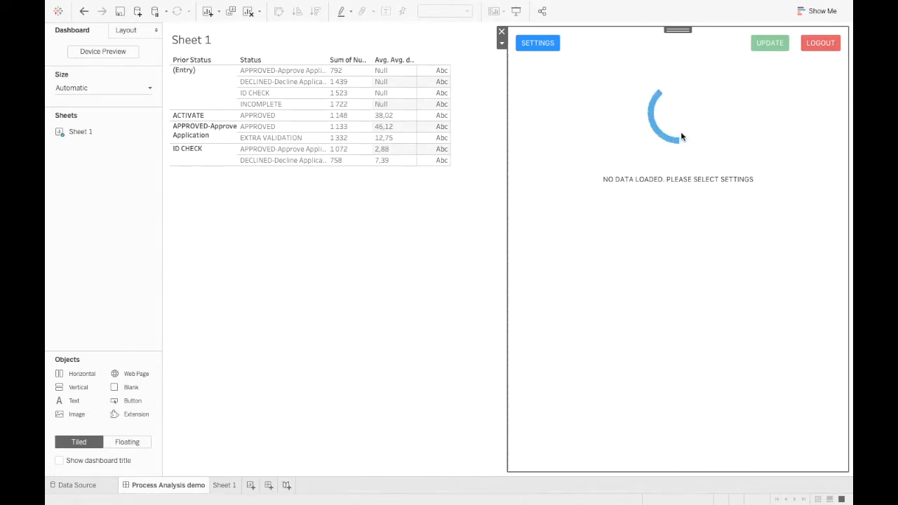
# Step: In Settings use Sheet 1 with Prior Status and Status as the status fields
pyautogui.click(537, 42)
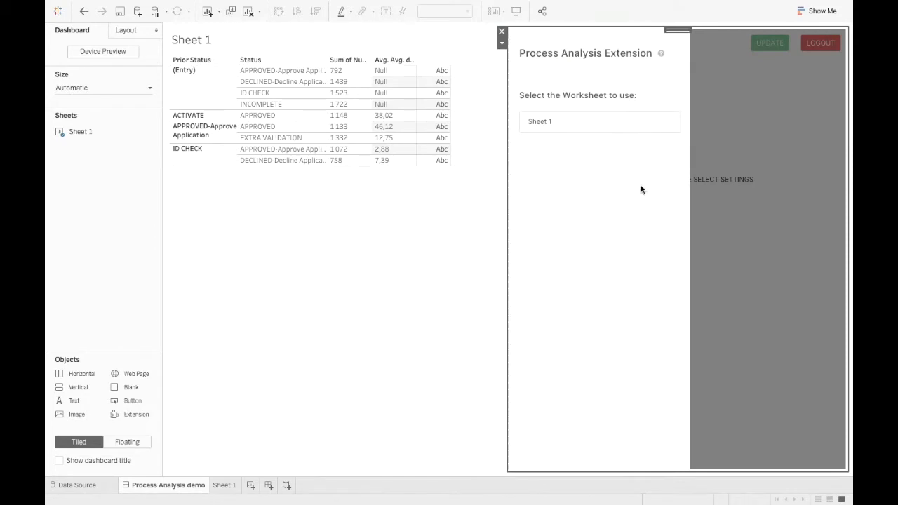
pyautogui.click(600, 121)
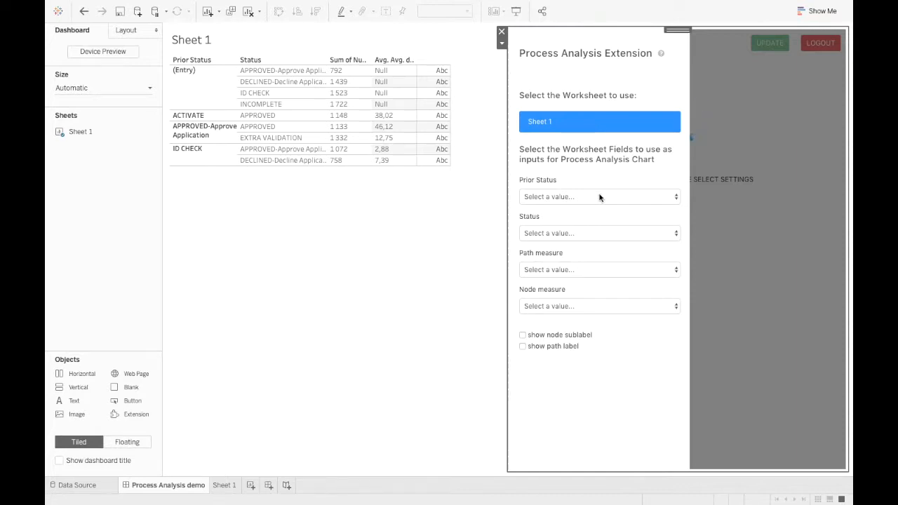
pyautogui.click(600, 306)
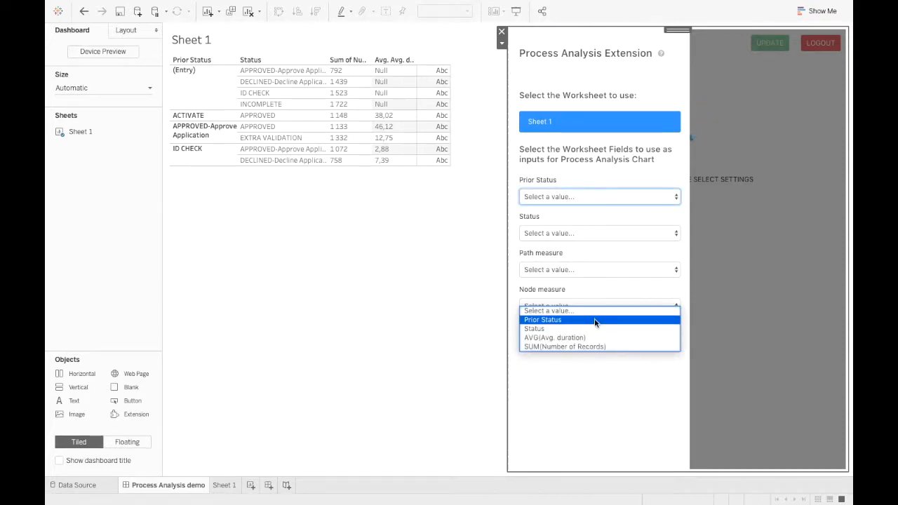
pyautogui.click(541, 320)
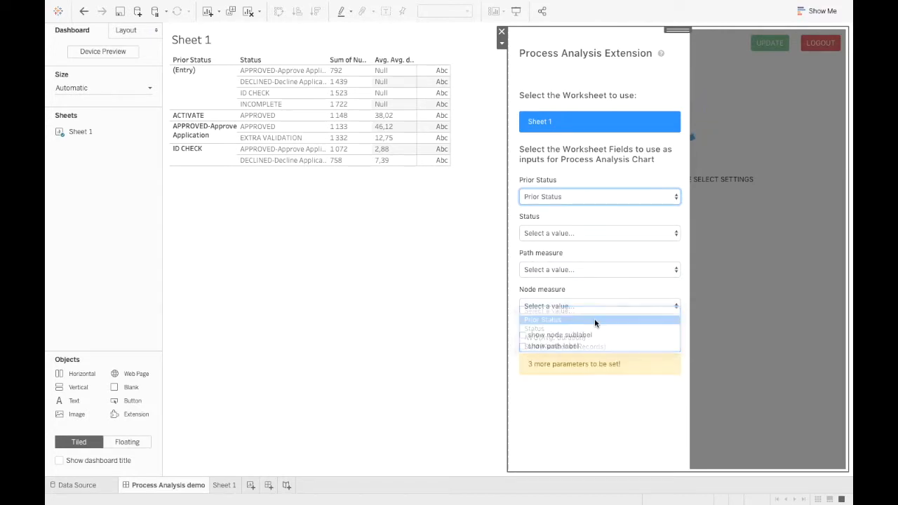
pyautogui.click(599, 306)
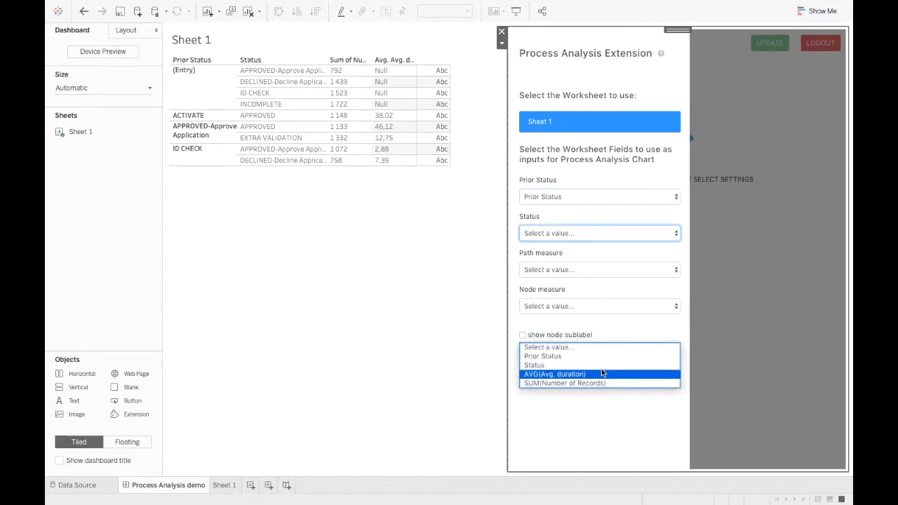
pyautogui.click(534, 365)
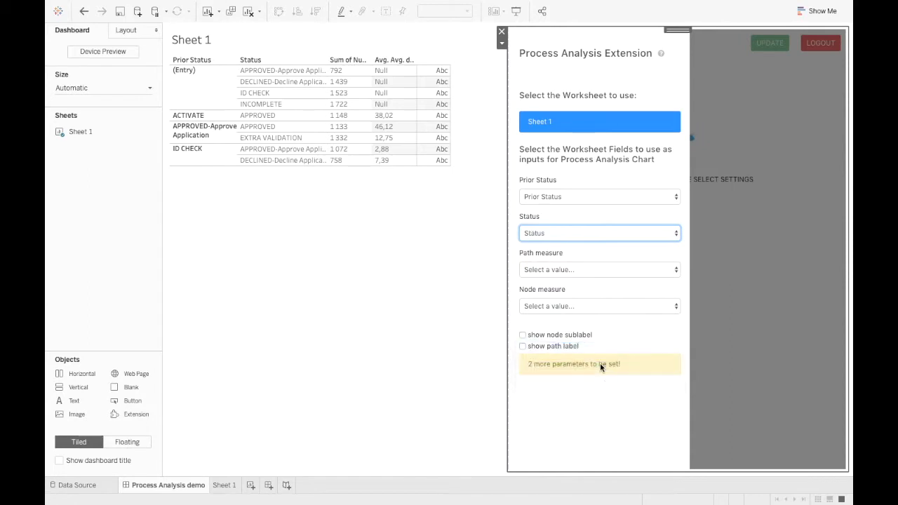
# Step: Set AVG(Avg. duration) as the path measure and SUM(Number of Records) as the node measure
pyautogui.click(600, 269)
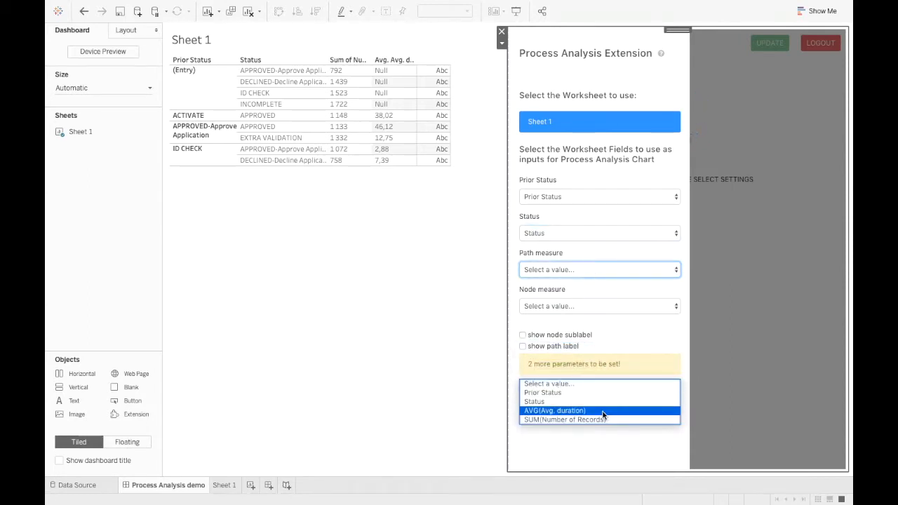
pyautogui.click(554, 410)
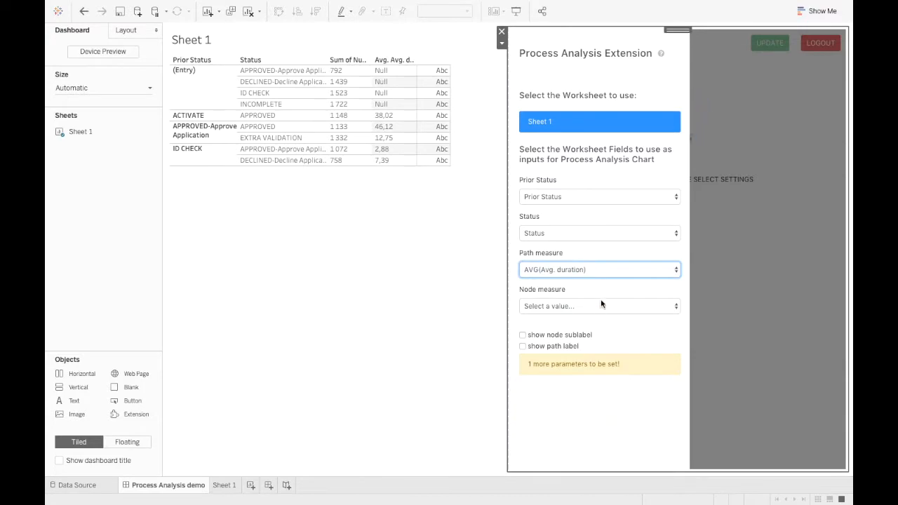
pyautogui.moveTo(604, 306)
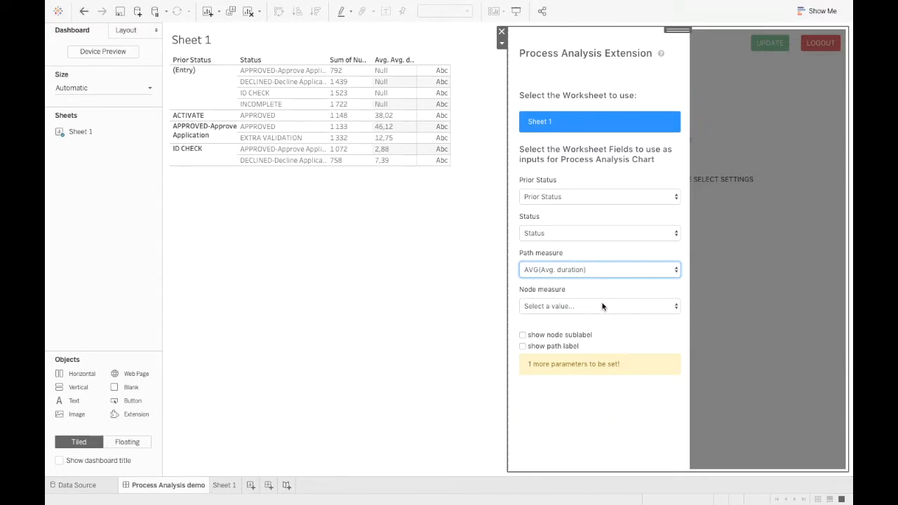
pyautogui.click(599, 306)
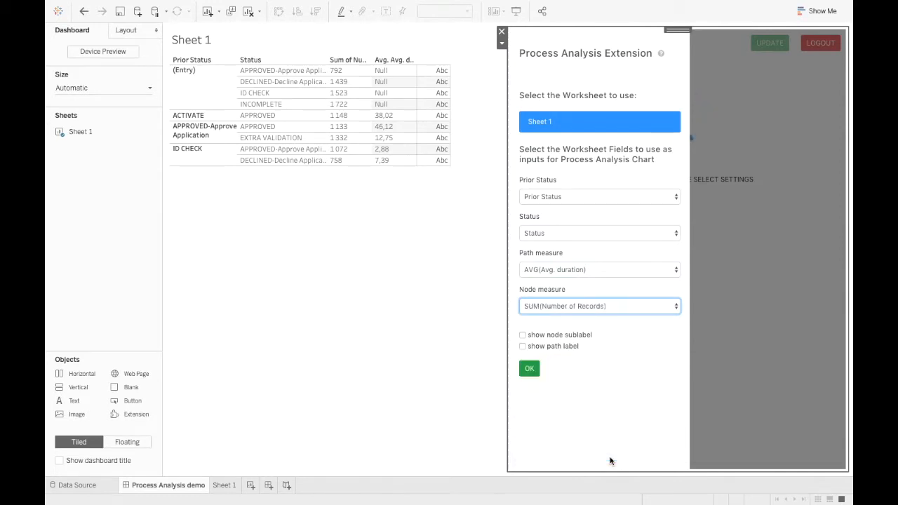
pyautogui.moveTo(531, 391)
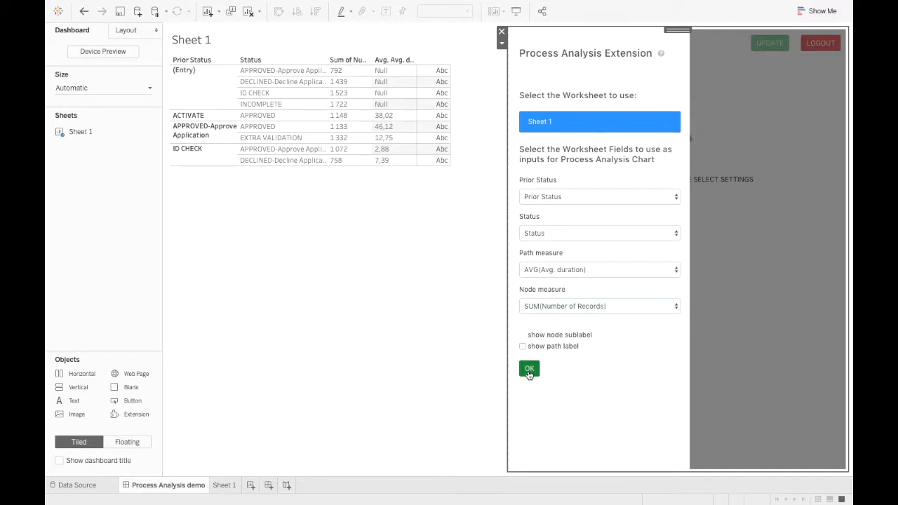
# Step: Confirm the settings so the chart draws status nodes linked by weighted paths
pyautogui.click(529, 369)
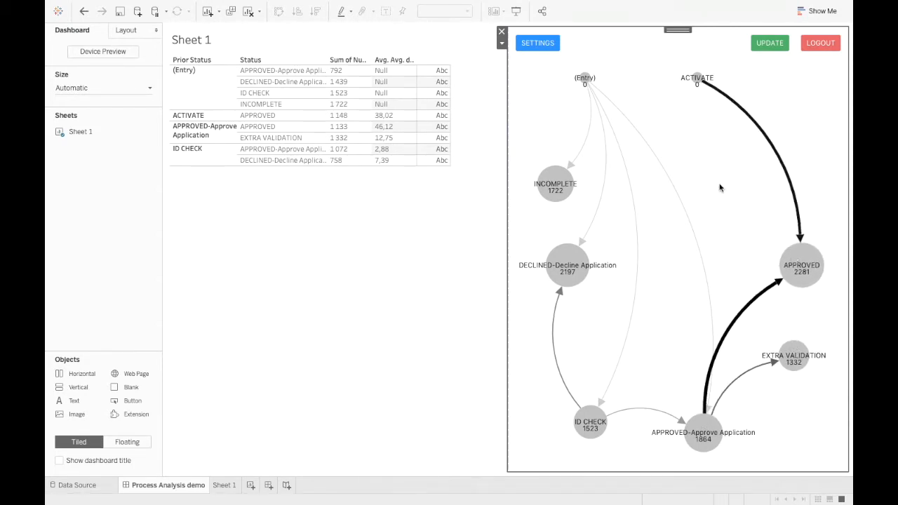
pyautogui.moveTo(674, 433)
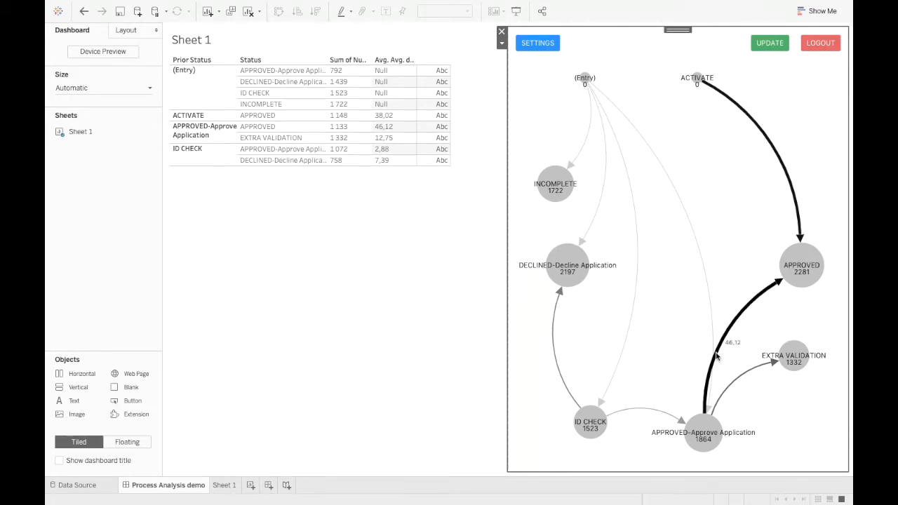
pyautogui.moveTo(789, 181)
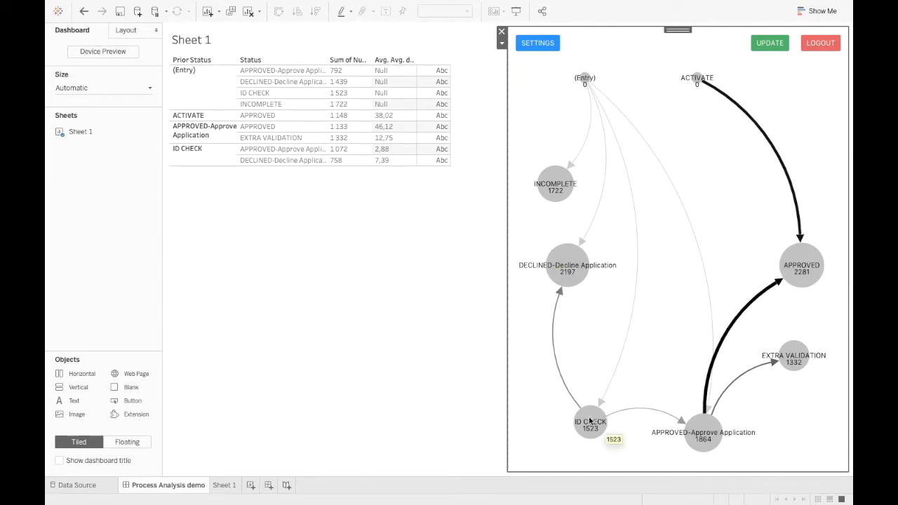
pyautogui.moveTo(742, 245)
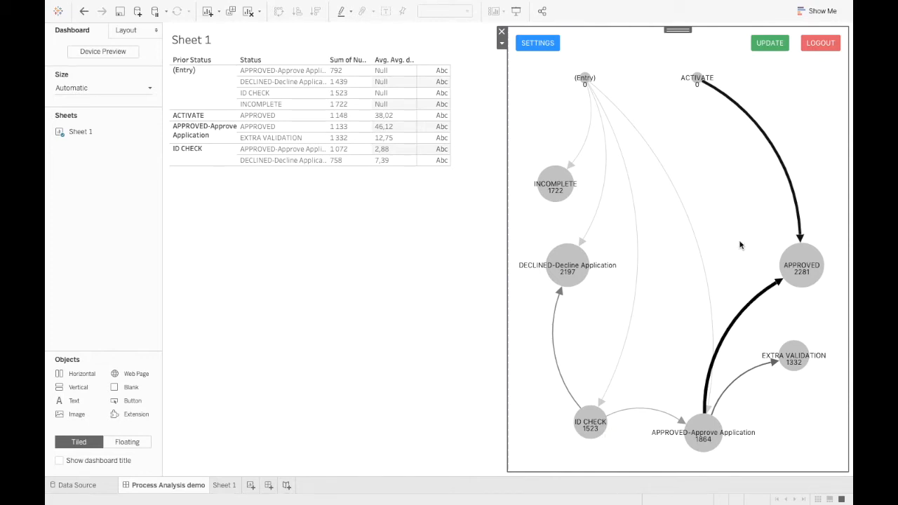
pyautogui.moveTo(538, 45)
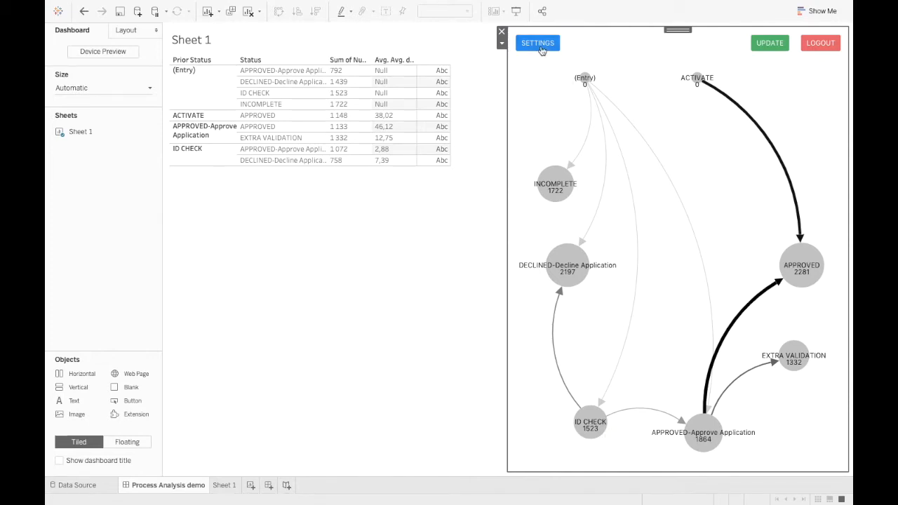
# Step: Enable 'show path label' in Settings and run Update twice to re-layout the nodes
pyautogui.click(537, 43)
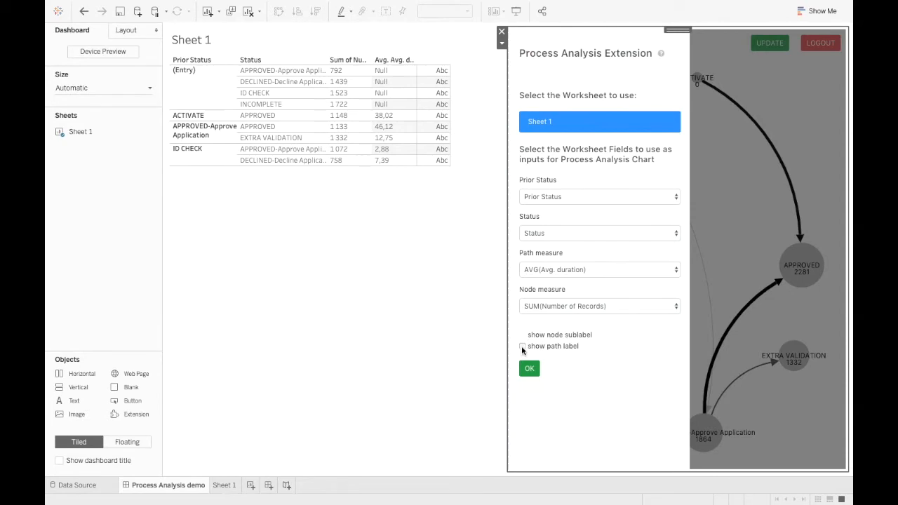
pyautogui.click(529, 367)
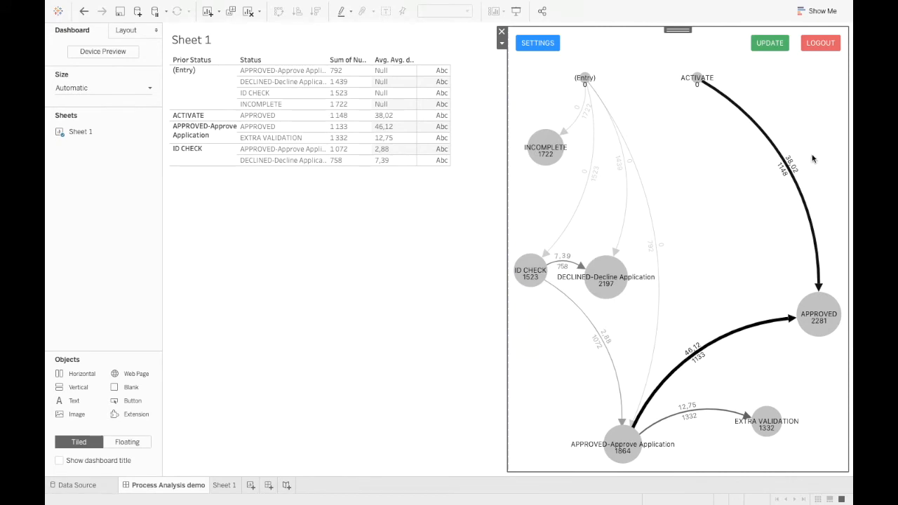
pyautogui.moveTo(808, 149)
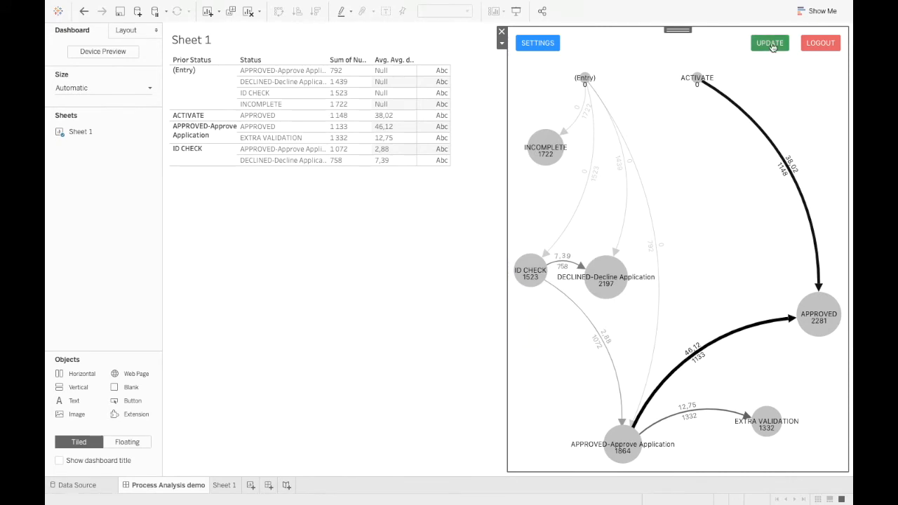
pyautogui.click(769, 42)
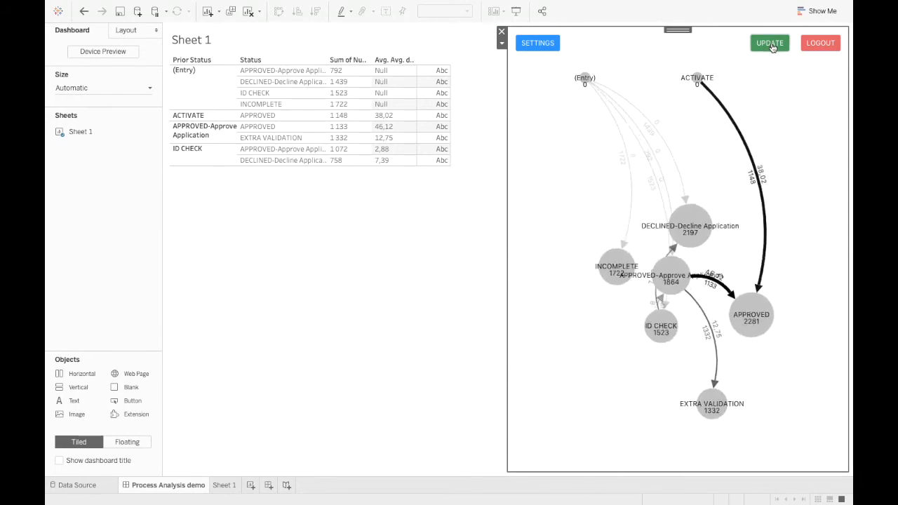
pyautogui.click(770, 42)
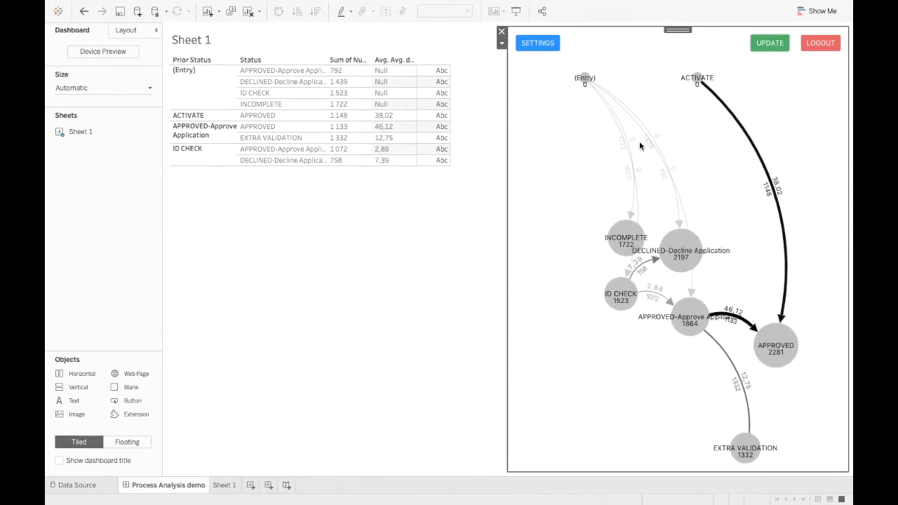